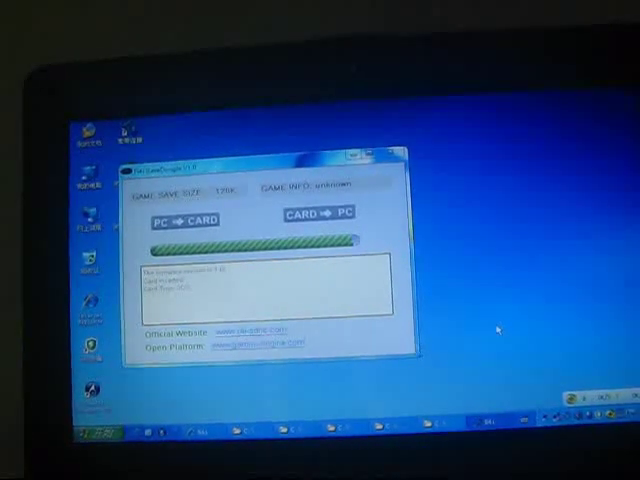
Write the game save from the PC to the card (PC → CARD) and confirm the success message.
click(184, 220)
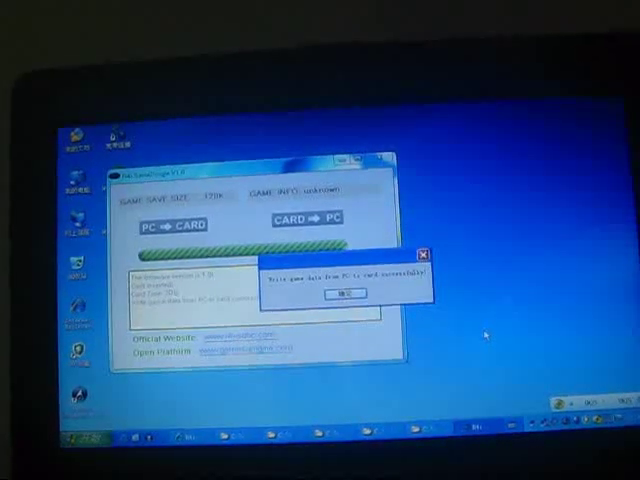
click(344, 292)
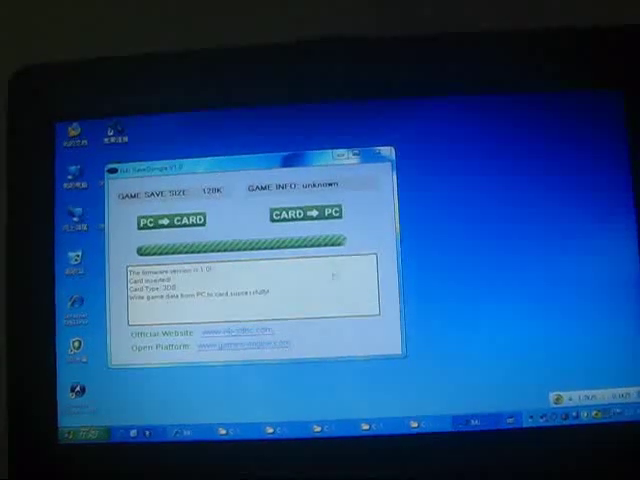